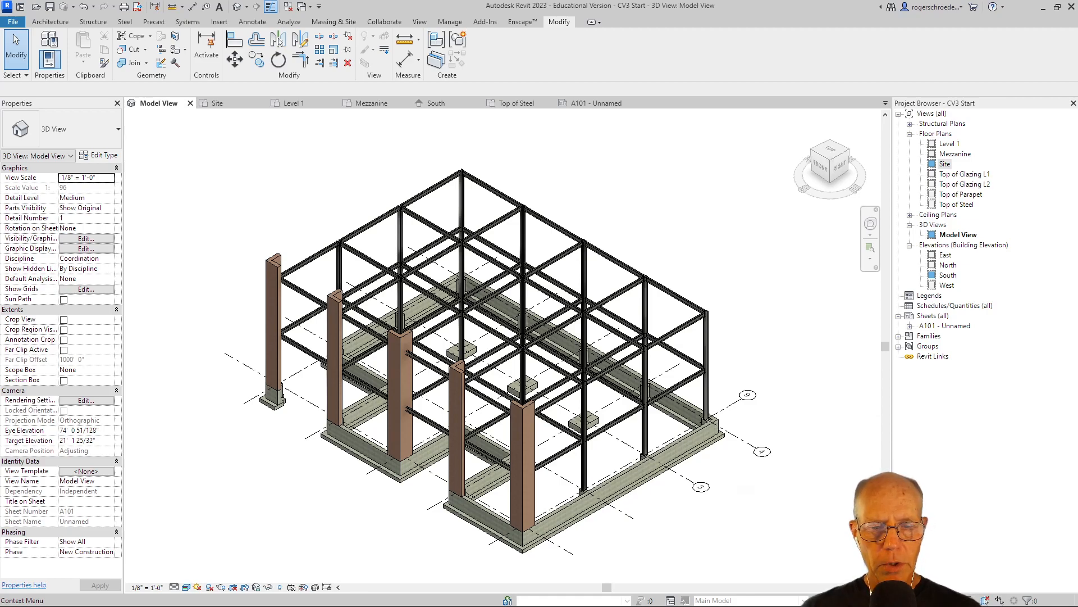
{"action": "mouse_move", "coordinate": [232, 154]}
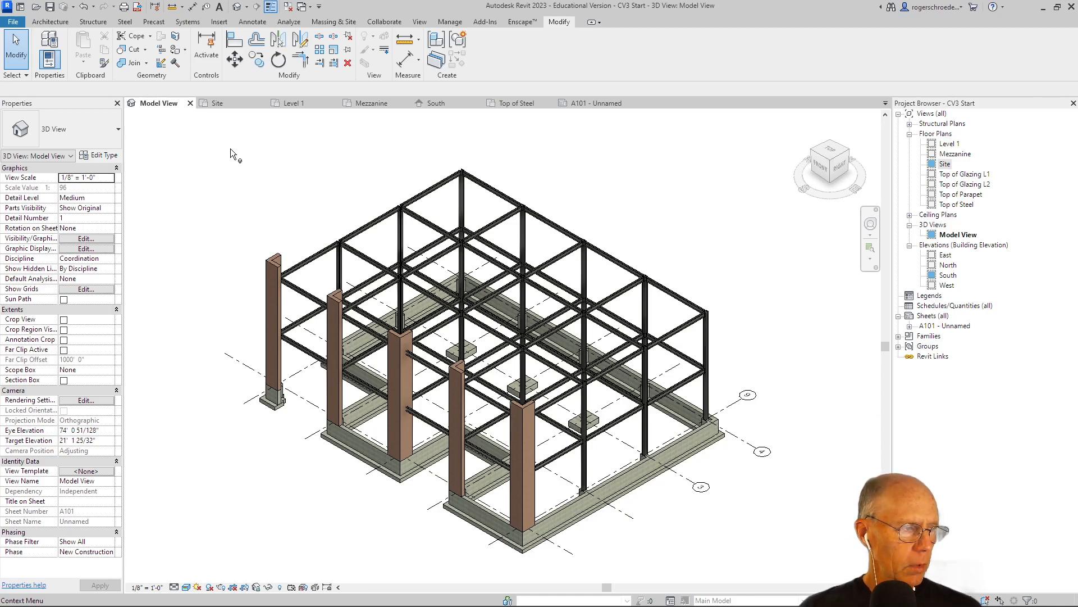
Show the Site floor plan in the Realistic visual style and zoom into the foundation
{"action": "left_click", "coordinate": [217, 103]}
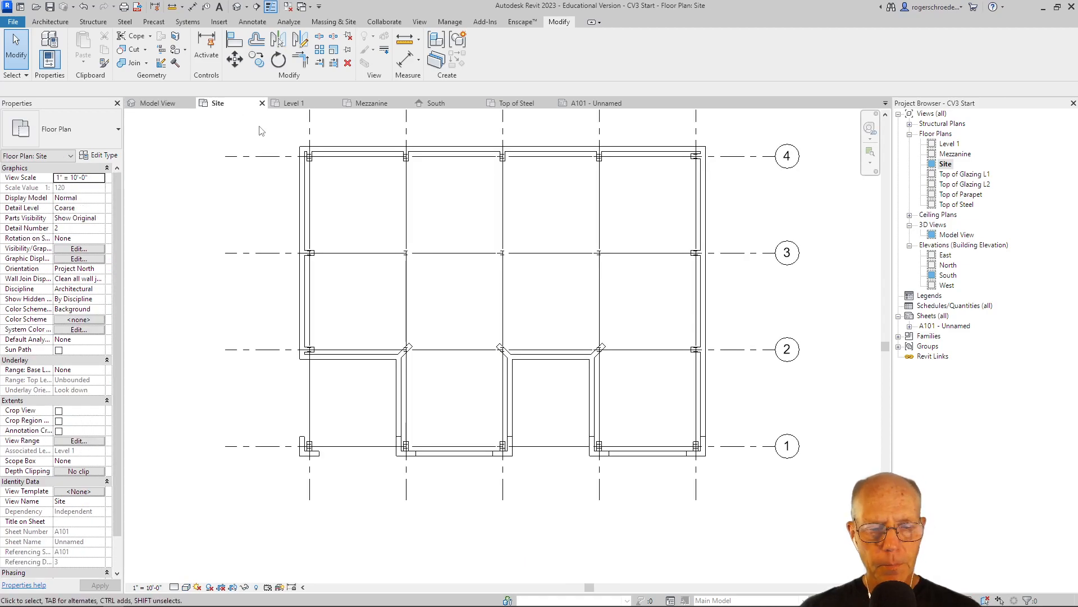
{"action": "mouse_move", "coordinate": [714, 409]}
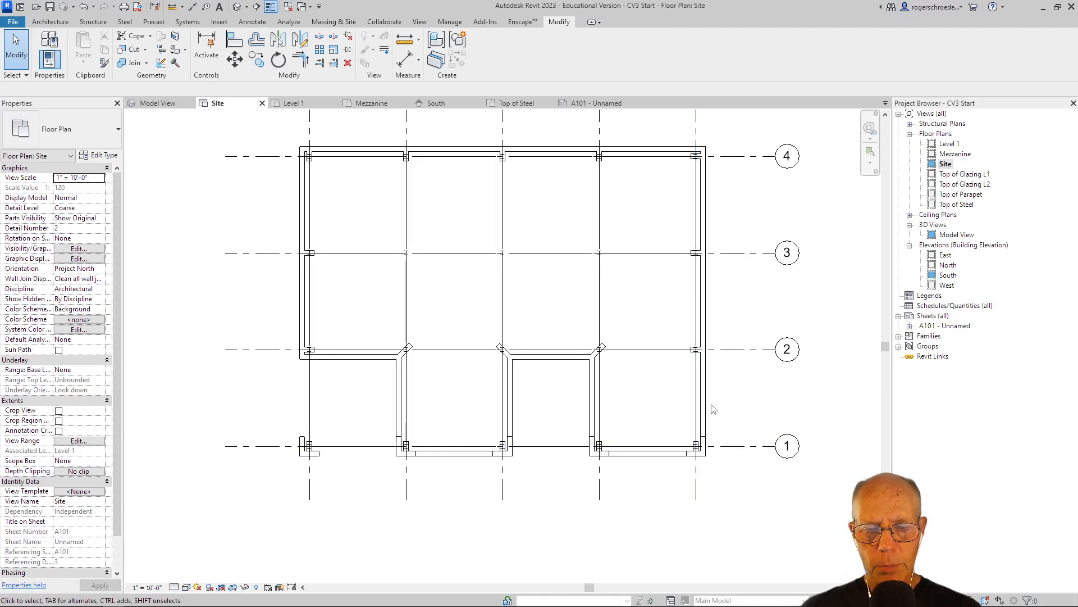
{"action": "mouse_move", "coordinate": [184, 586]}
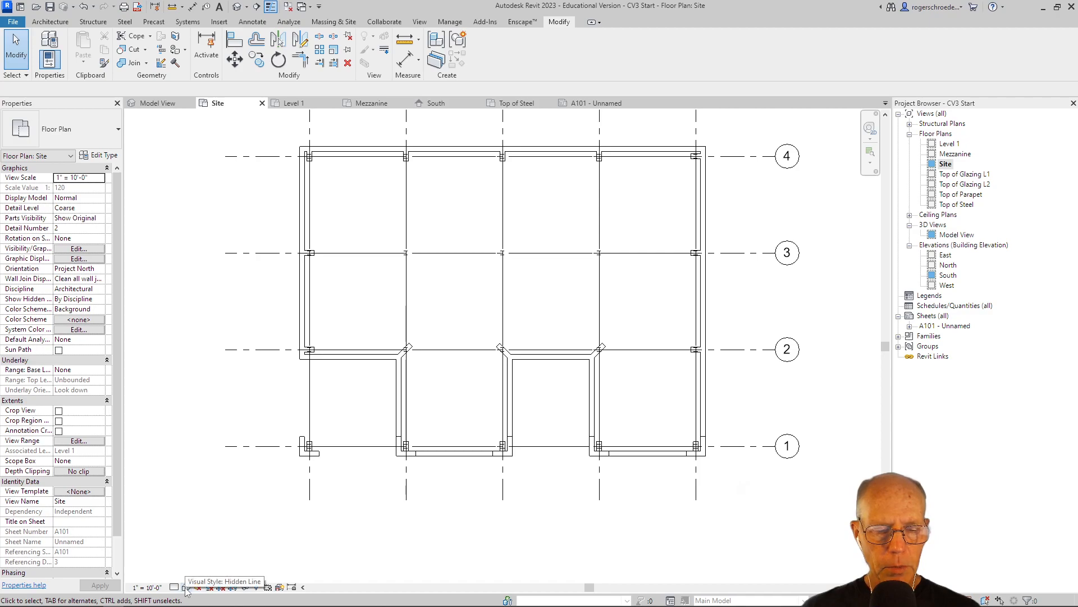
{"action": "left_click", "coordinate": [185, 587]}
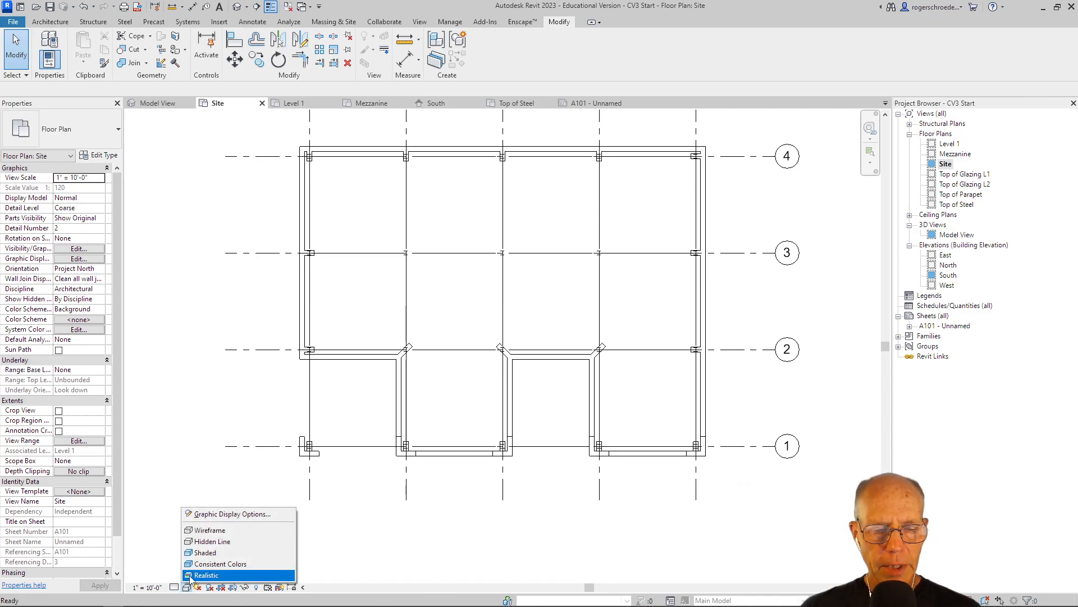
{"action": "left_click", "coordinate": [206, 574]}
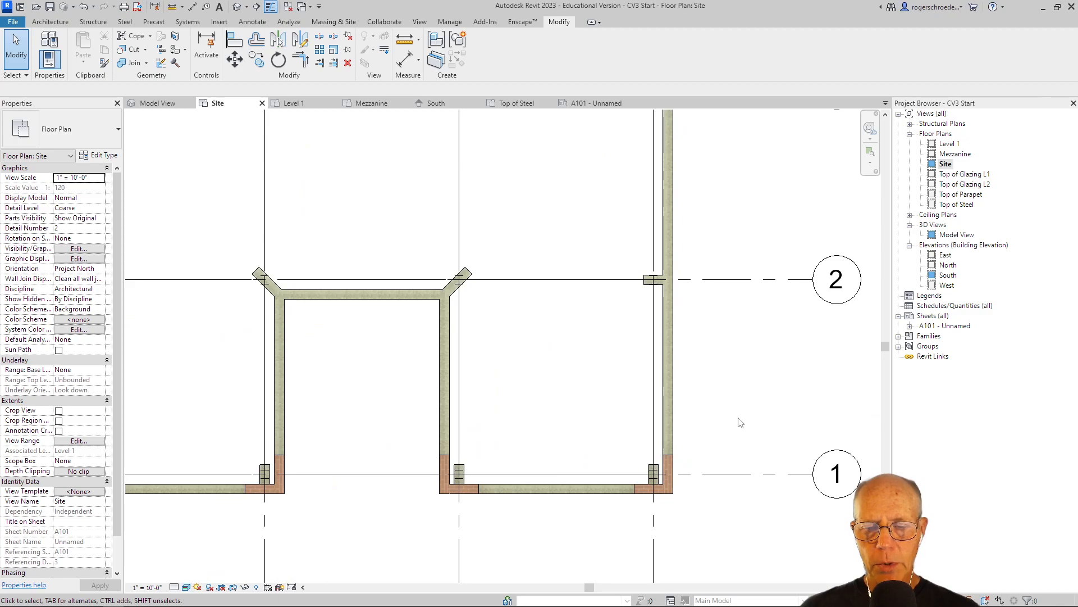
{"action": "scroll", "scroll_direction": "down", "scroll_amount": 3}
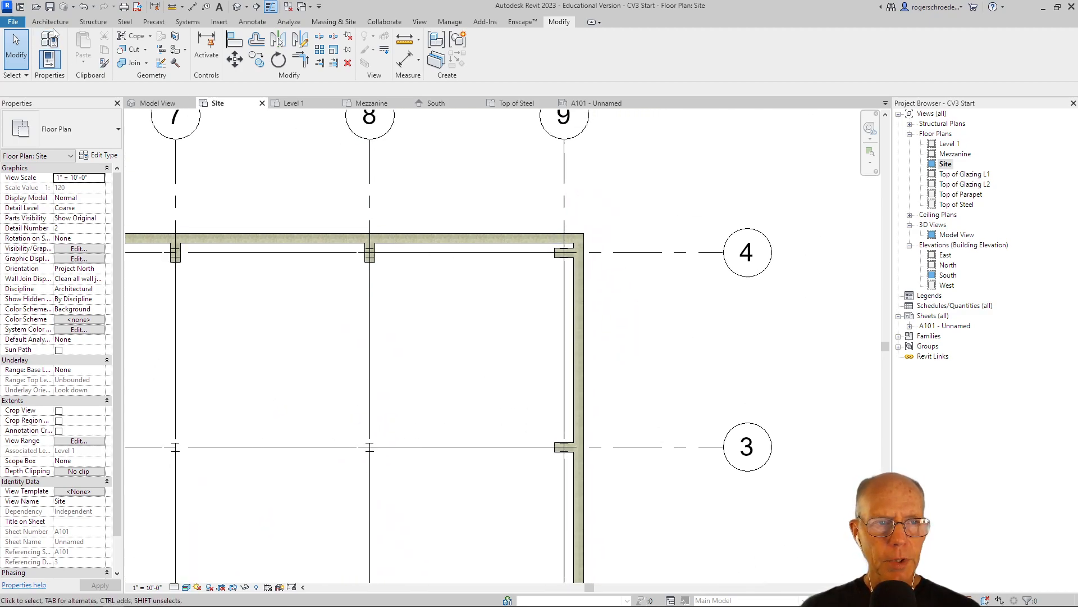
Place a 4'-0" Custom Brick Wall pier with a set top constraint beside the east foundation wall near grid 3
{"action": "left_click", "coordinate": [49, 21]}
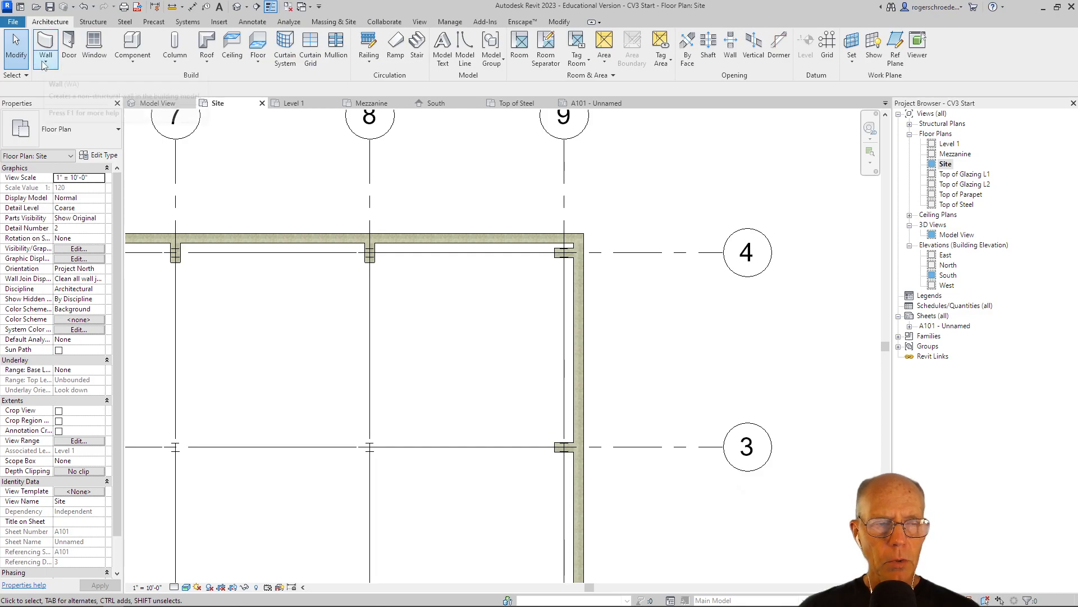
{"action": "left_click", "coordinate": [45, 48]}
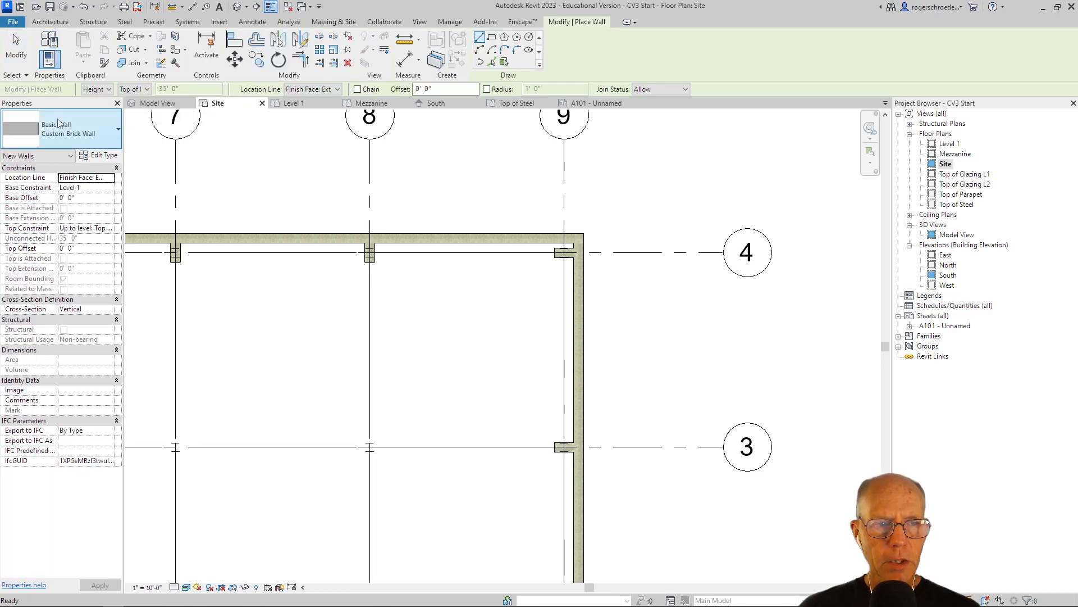
{"action": "mouse_move", "coordinate": [62, 133]}
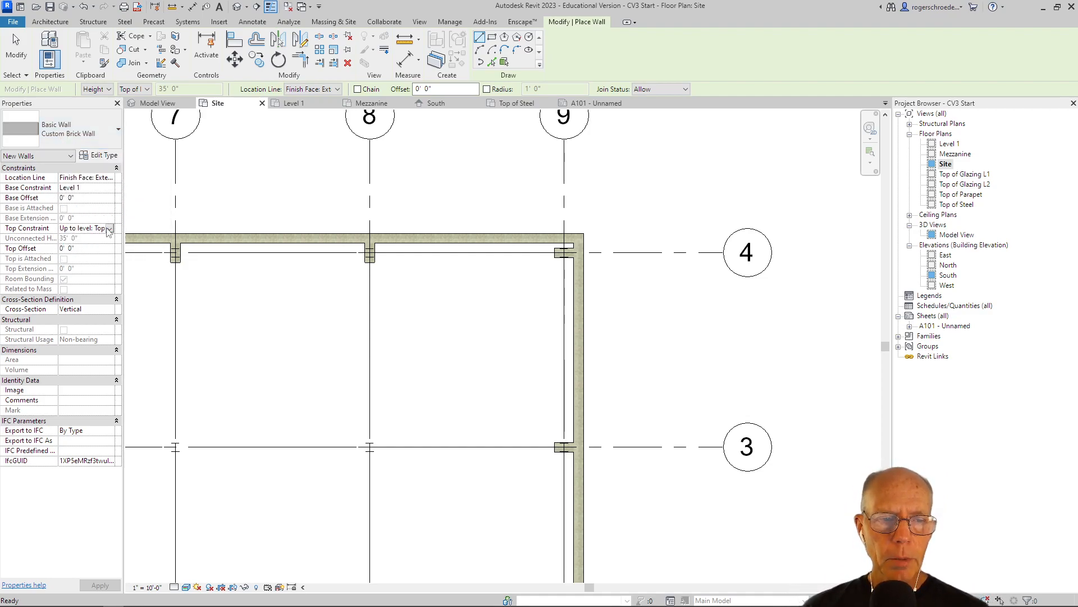
{"action": "left_click", "coordinate": [87, 229]}
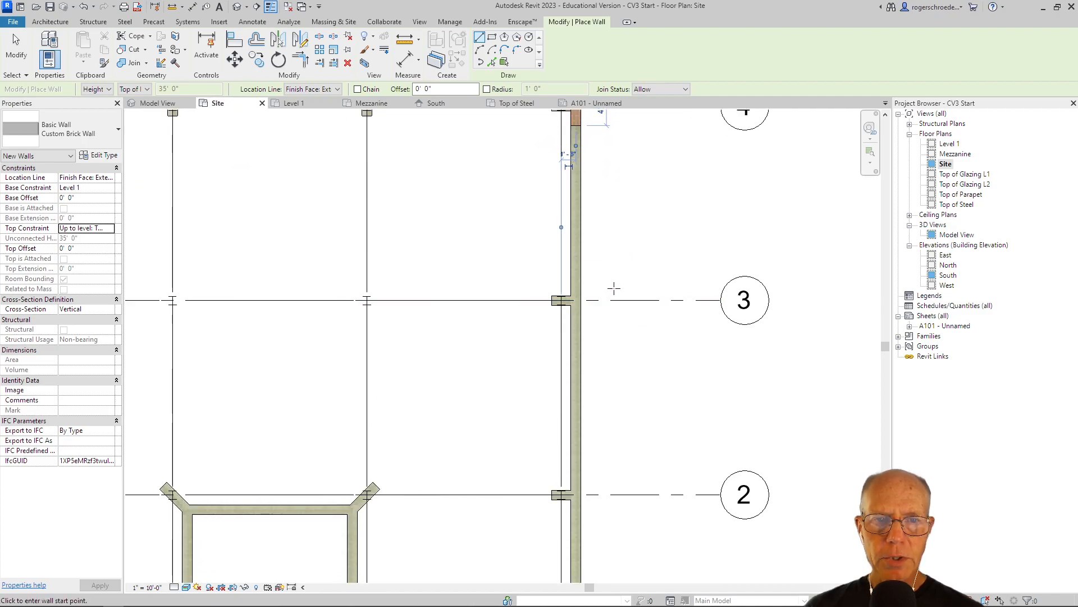
{"action": "mouse_move", "coordinate": [625, 236]}
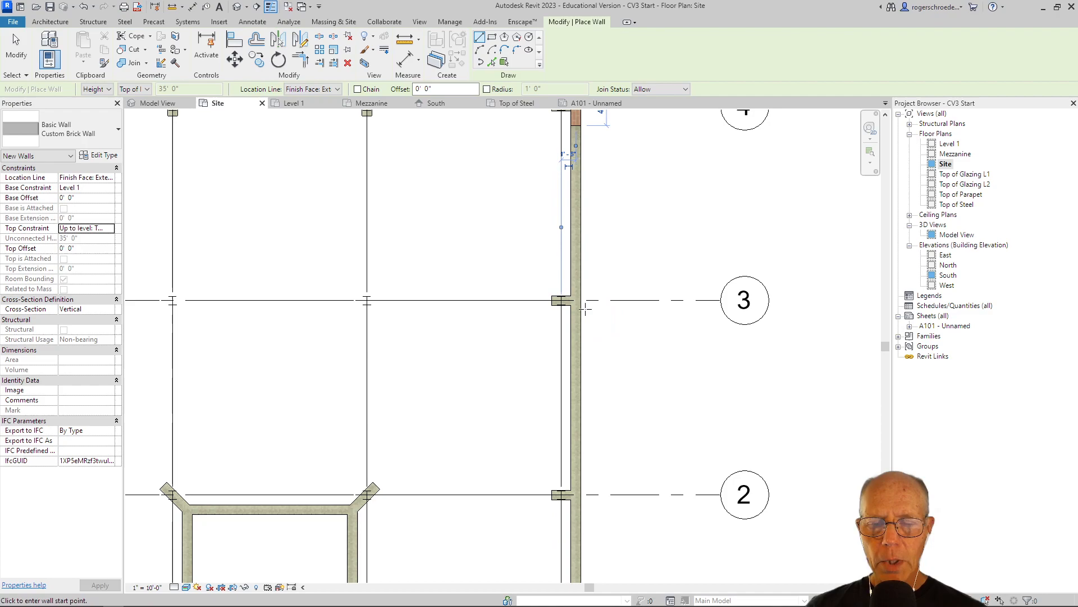
{"action": "mouse_move", "coordinate": [633, 228]}
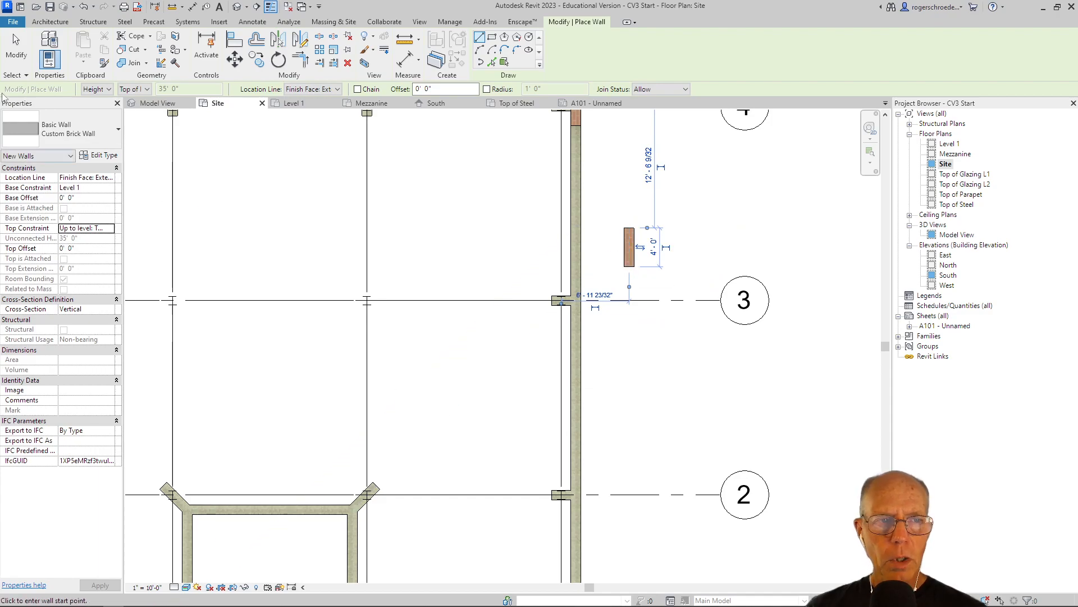
{"action": "key", "text": "Escape"}
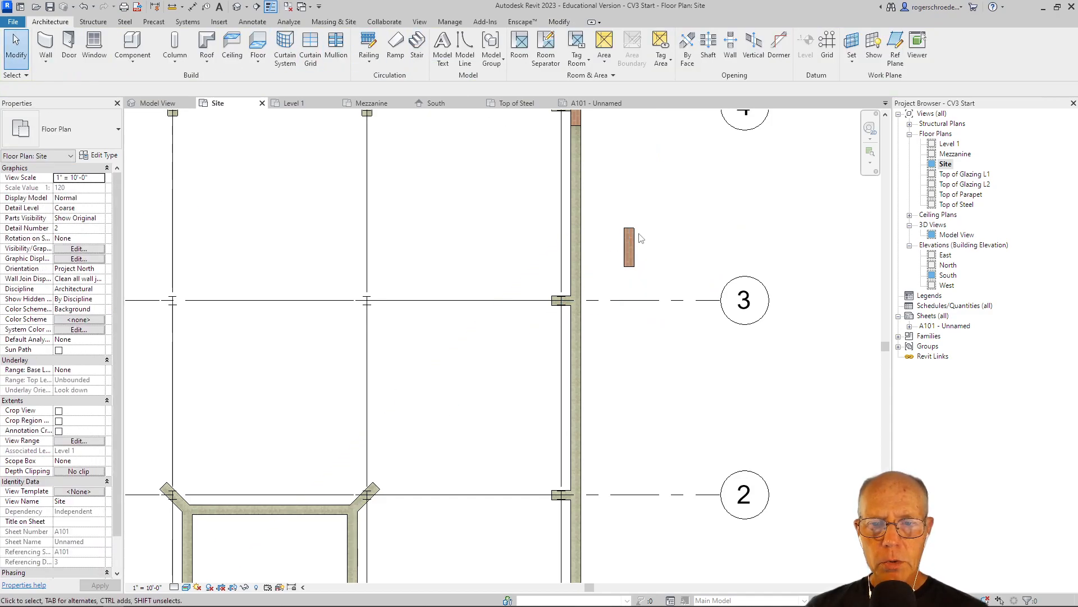
{"action": "left_click", "coordinate": [628, 247]}
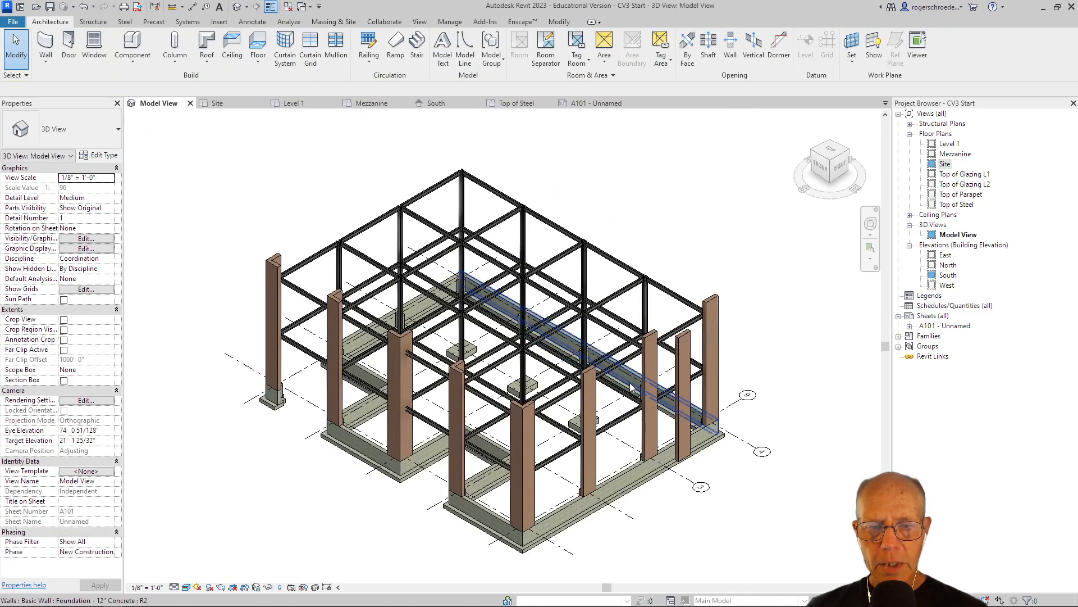
Select the new 4-foot, 140 SF brick pilaster in 3D and return to the Site plan notch
{"action": "left_click", "coordinate": [681, 364]}
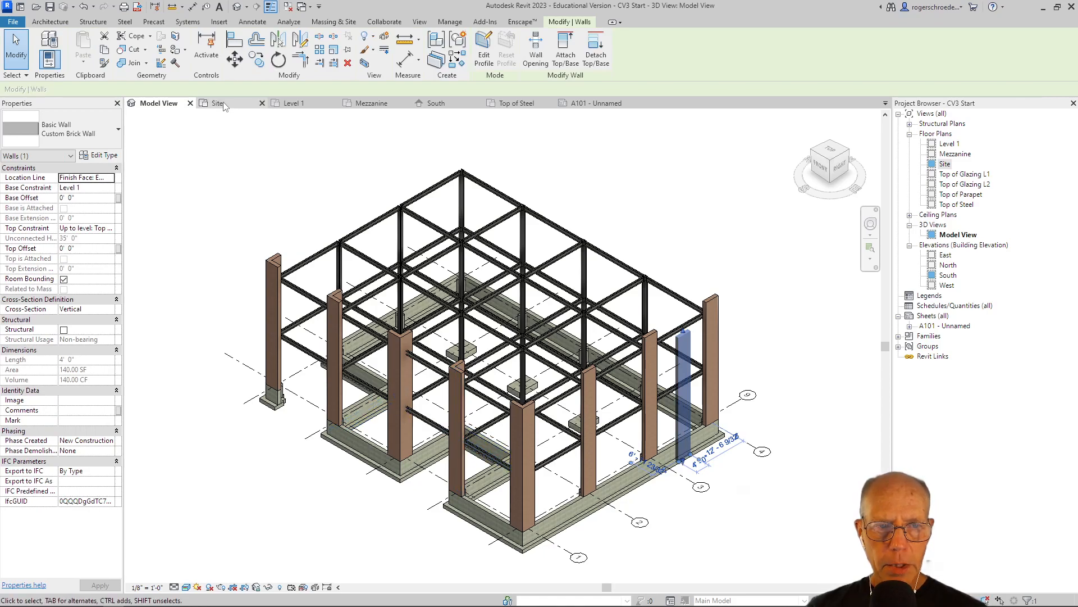
{"action": "left_click", "coordinate": [218, 103]}
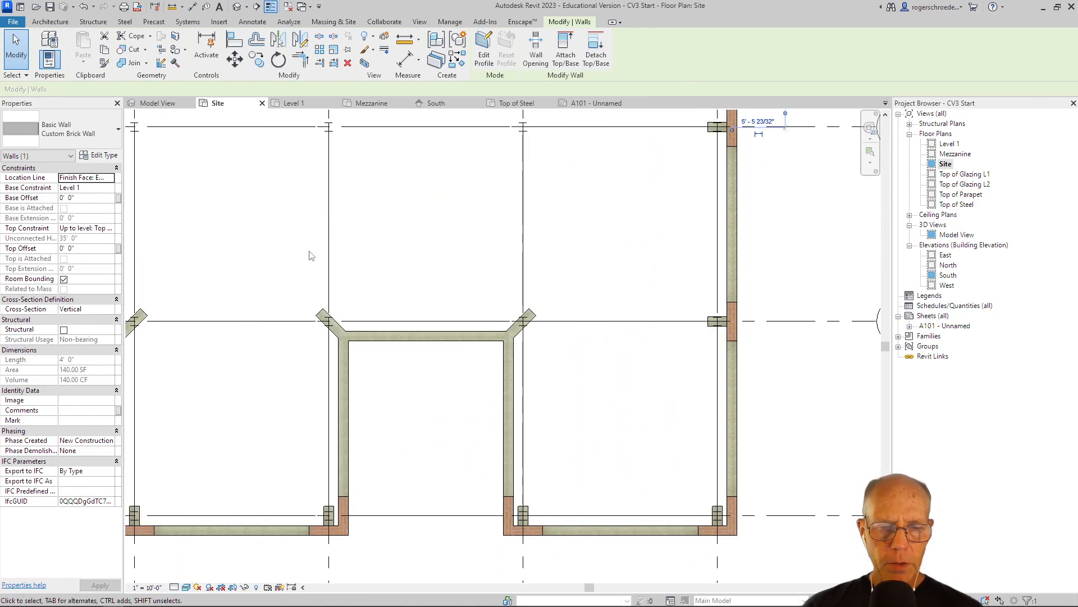
{"action": "mouse_move", "coordinate": [418, 377]}
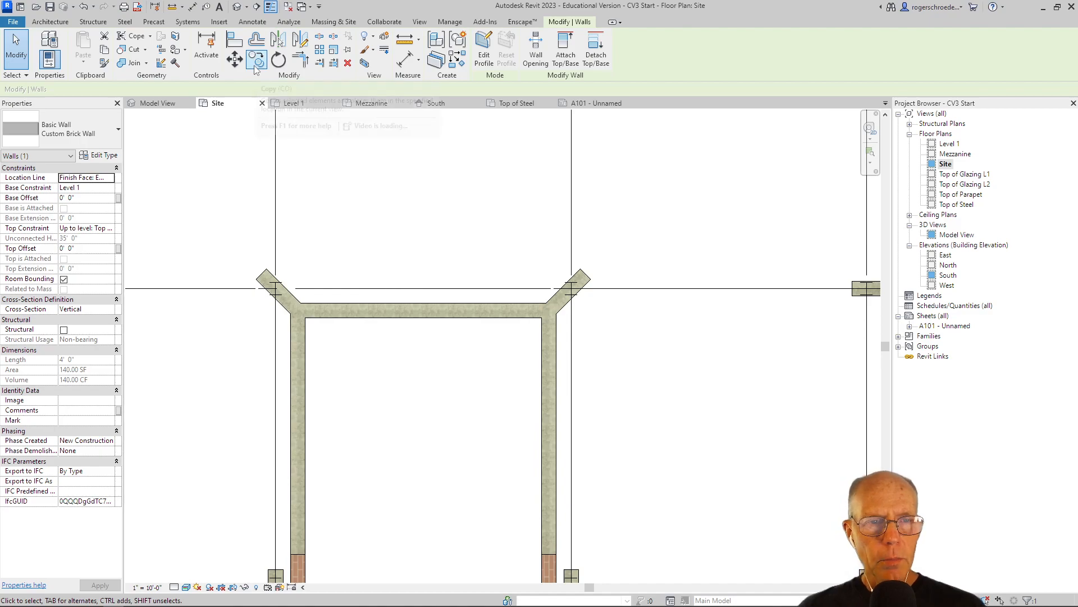
{"action": "left_click", "coordinate": [49, 21]}
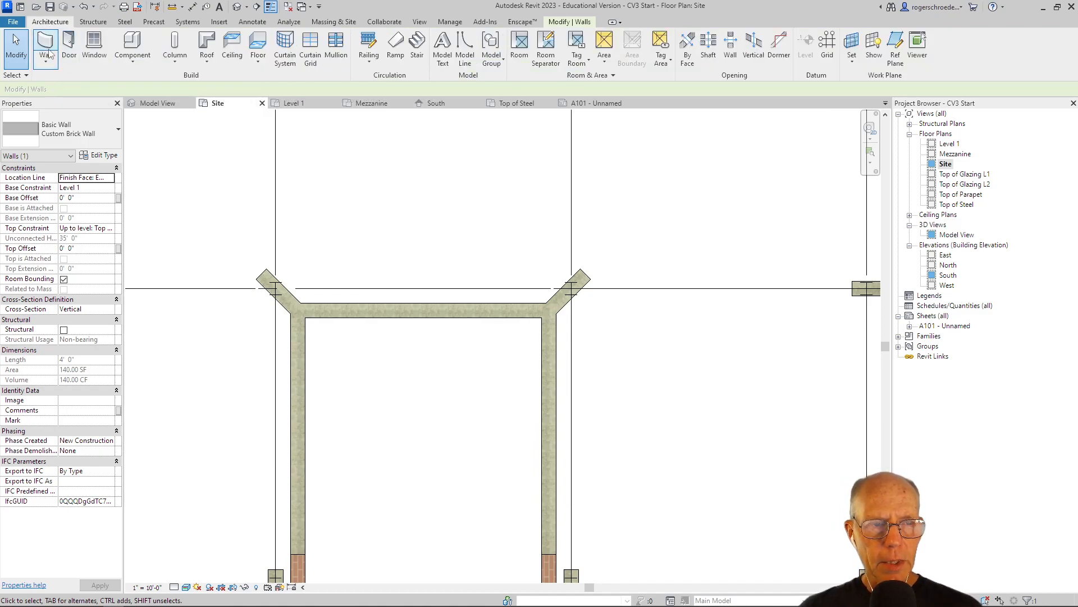
Draw a second Custom Brick Wall pier from the foundation notch corner and view it in 3D
{"action": "left_click", "coordinate": [44, 49]}
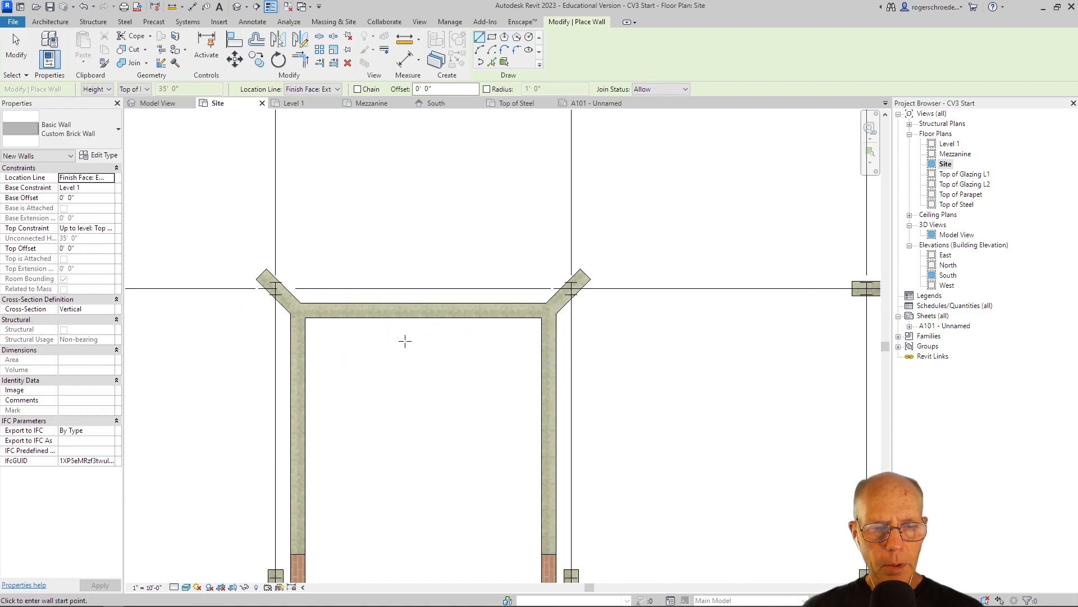
{"action": "mouse_move", "coordinate": [540, 362]}
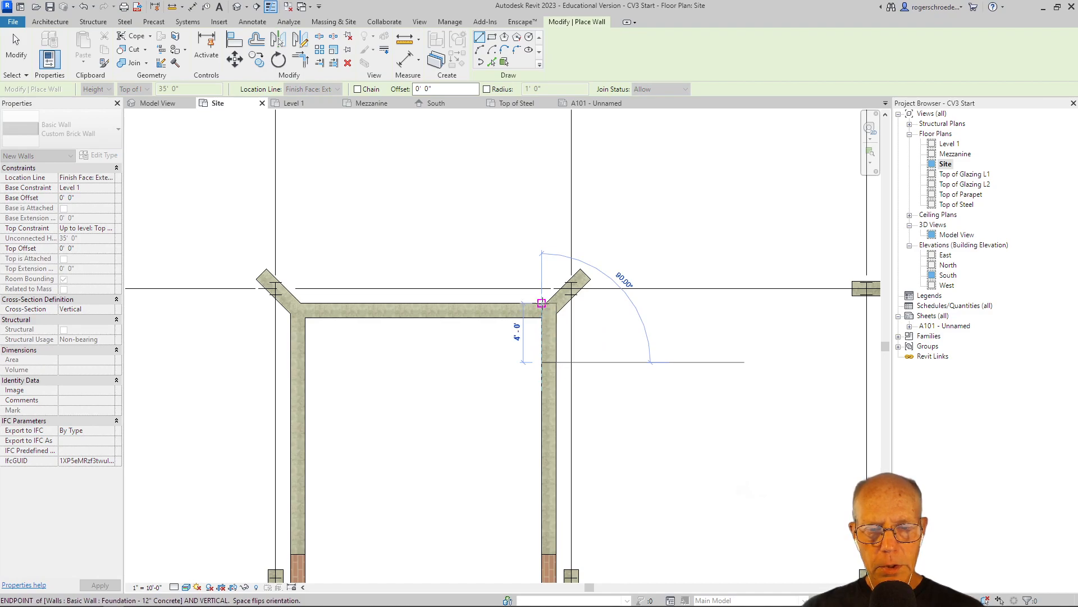
{"action": "left_click", "coordinate": [542, 302]}
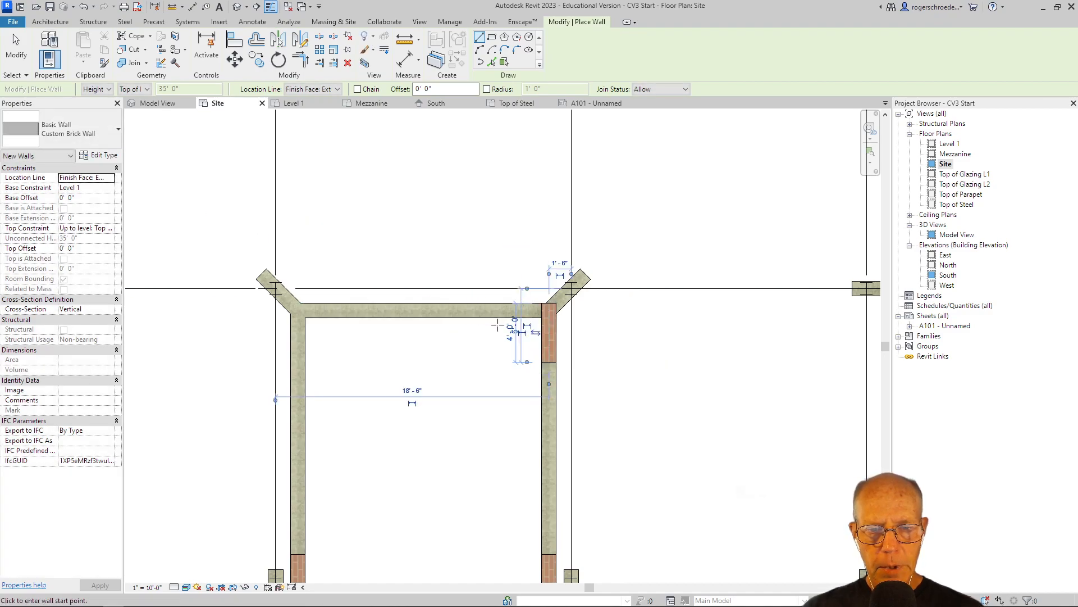
{"action": "mouse_move", "coordinate": [501, 318]}
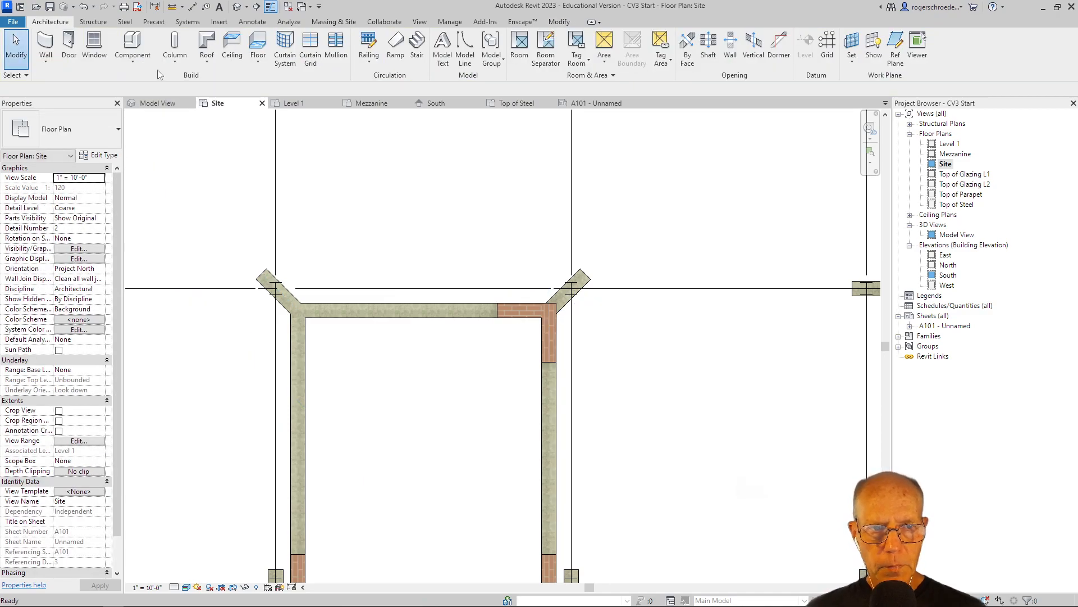
{"action": "left_click", "coordinate": [158, 102]}
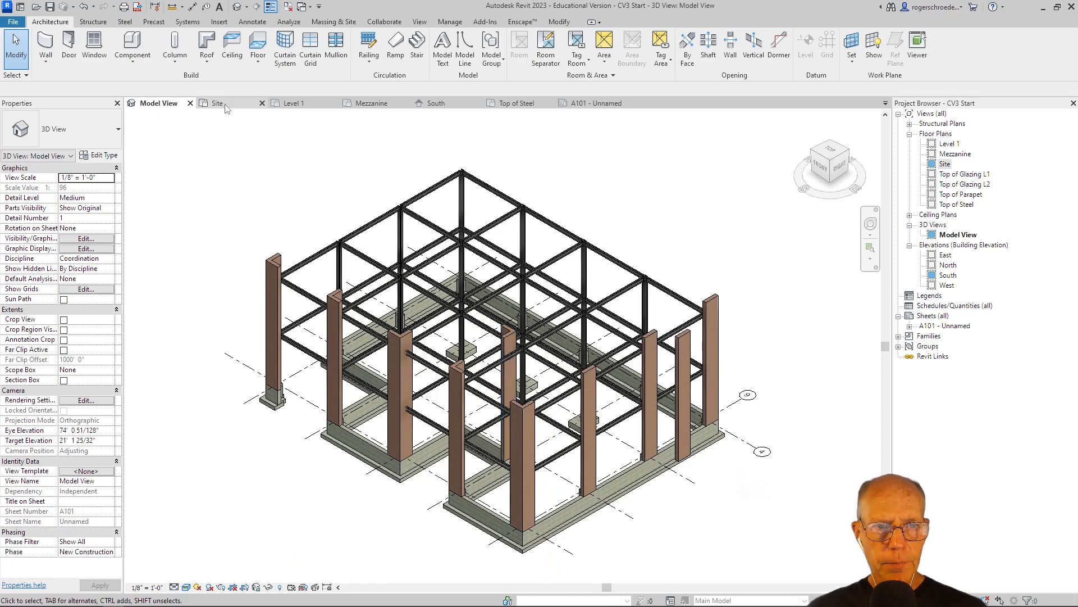
Copy the existing brick pilaster to the other foundation notch corner in the Site plan
{"action": "left_click", "coordinate": [216, 102]}
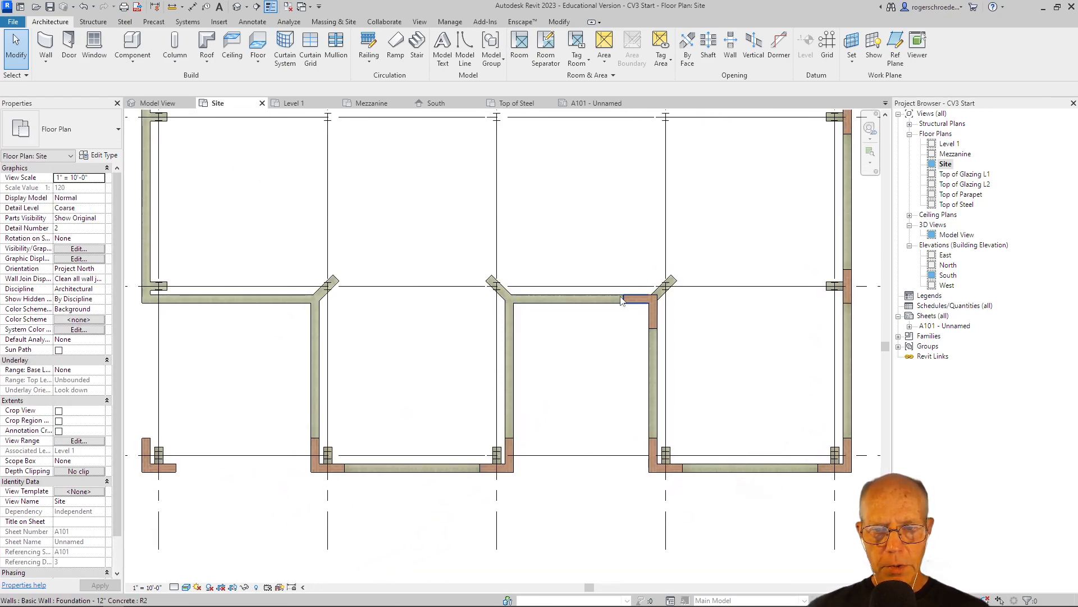
{"action": "left_click", "coordinate": [622, 299]}
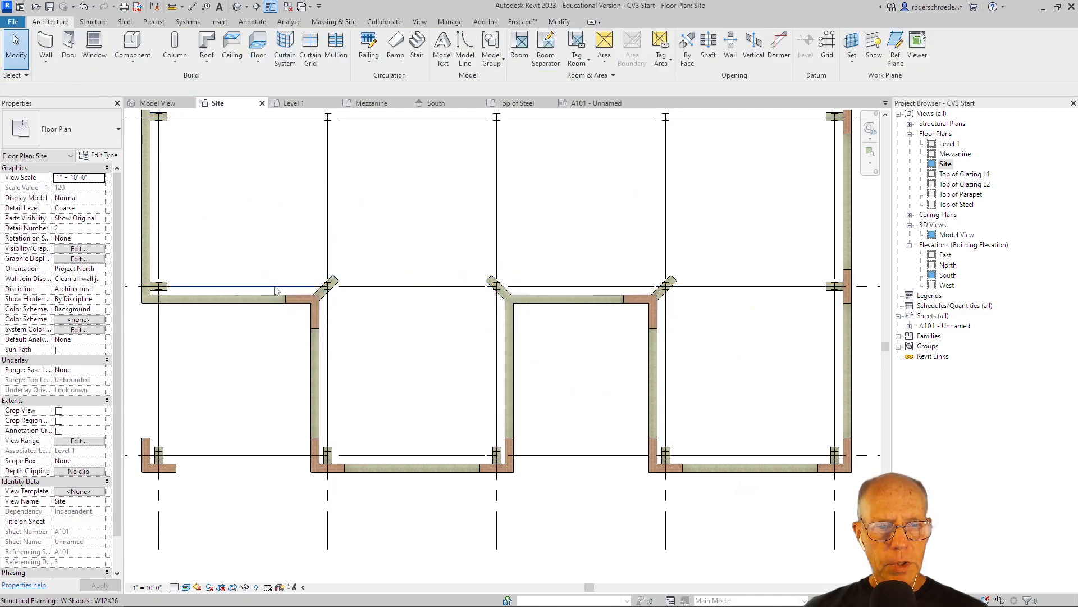
{"action": "left_click", "coordinate": [302, 295]}
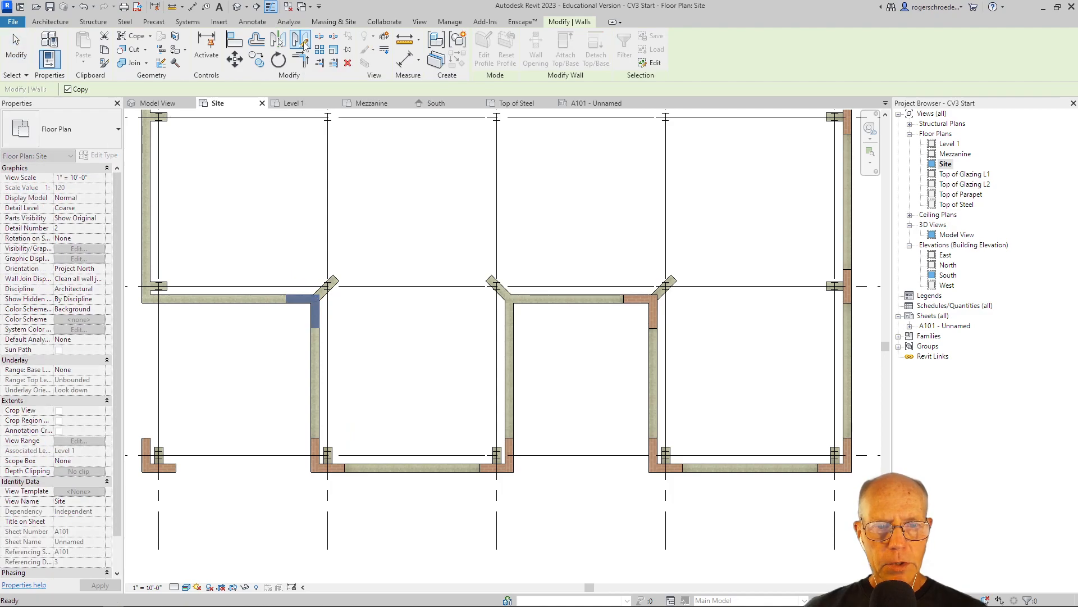
{"action": "mouse_move", "coordinate": [412, 461]}
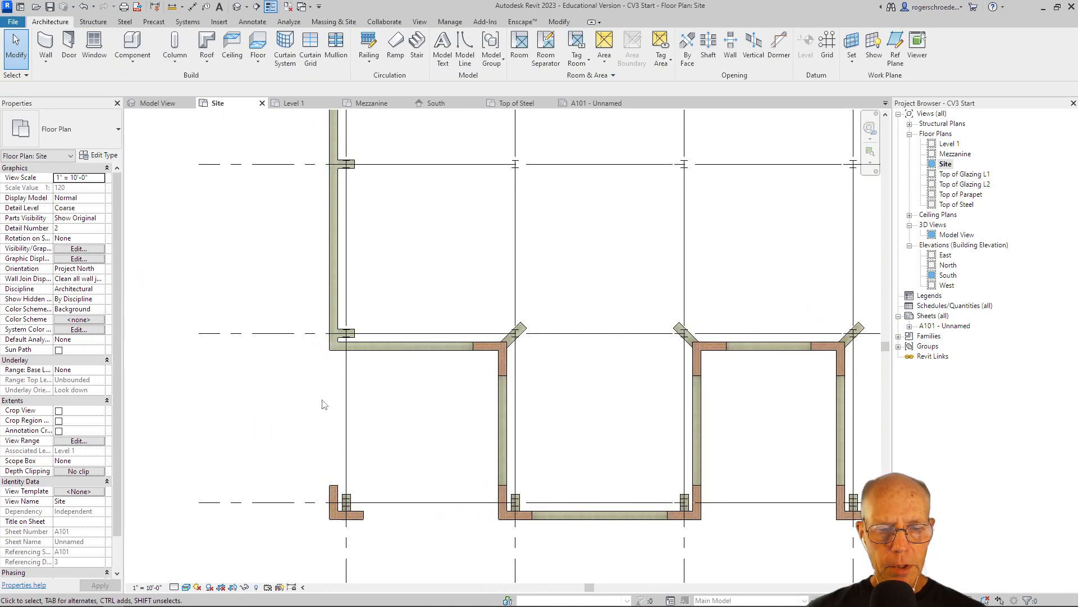
Copy the lower-left pilaster near grid 5 and move it onto the grid 5 foundation wall
{"action": "left_click", "coordinate": [332, 495]}
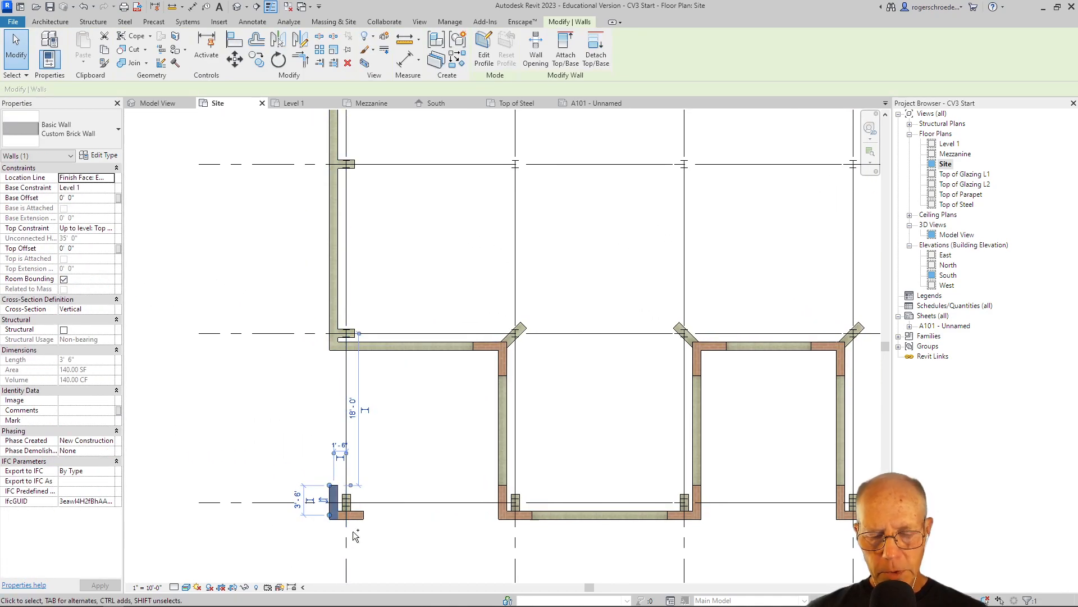
{"action": "left_click", "coordinate": [350, 515]}
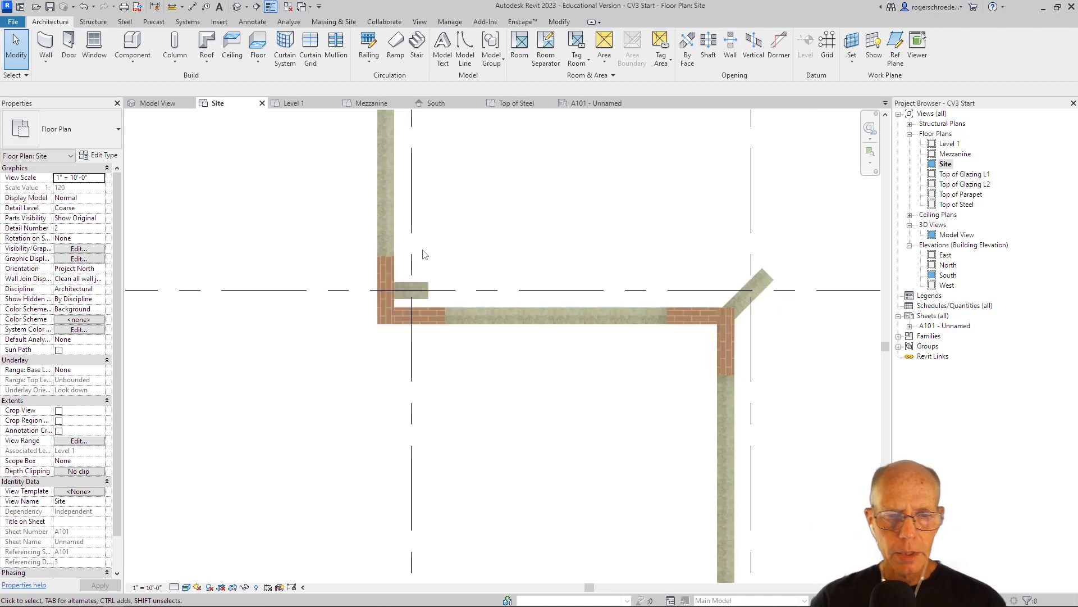
{"action": "scroll", "scroll_direction": "down", "scroll_amount": 3}
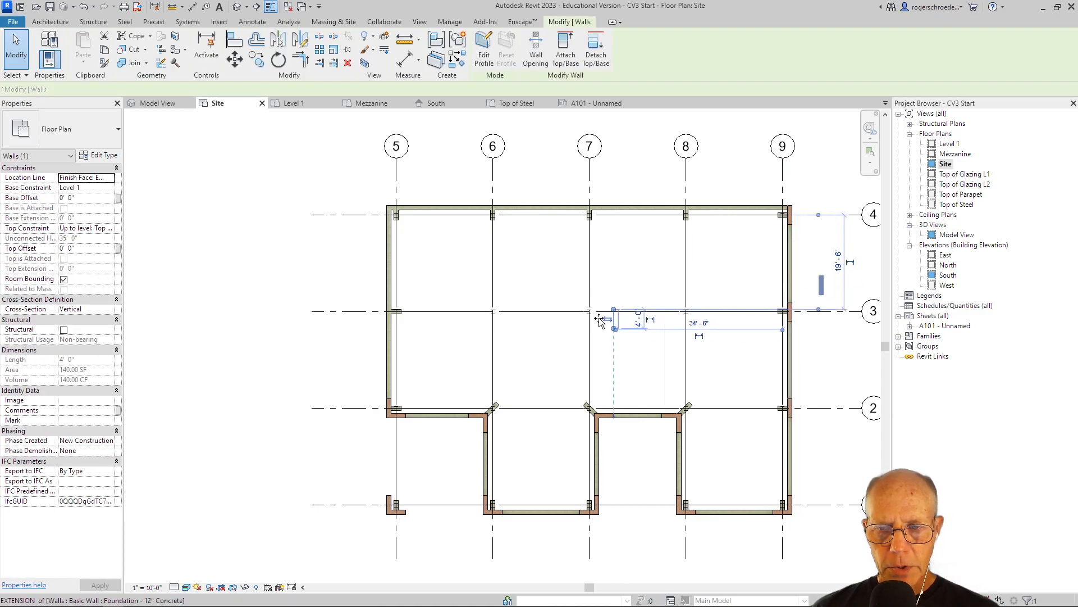
{"action": "left_click", "coordinate": [378, 269]}
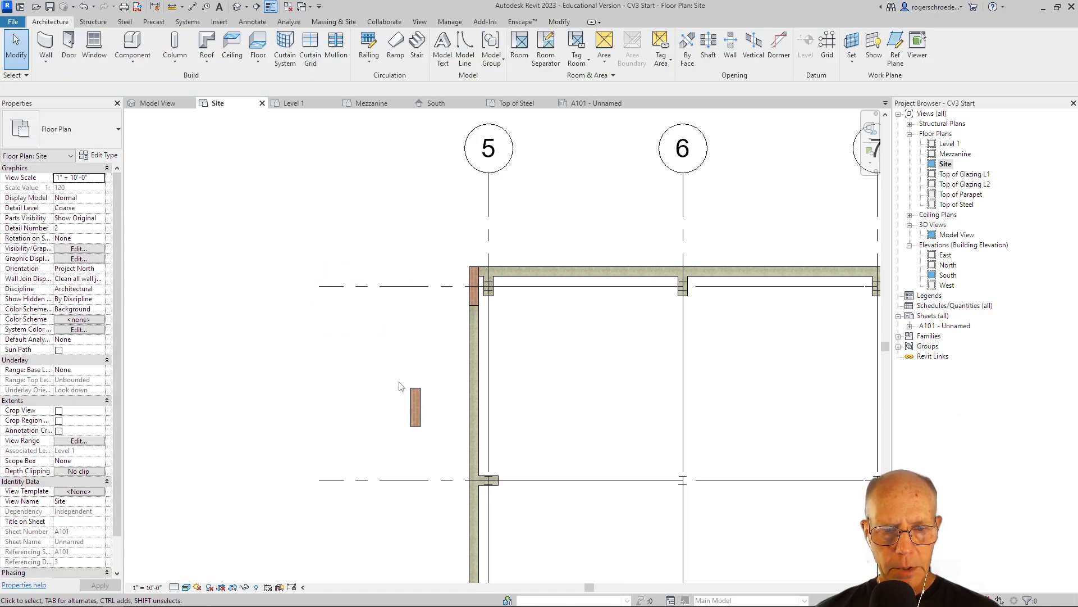
{"action": "left_click", "coordinate": [415, 406]}
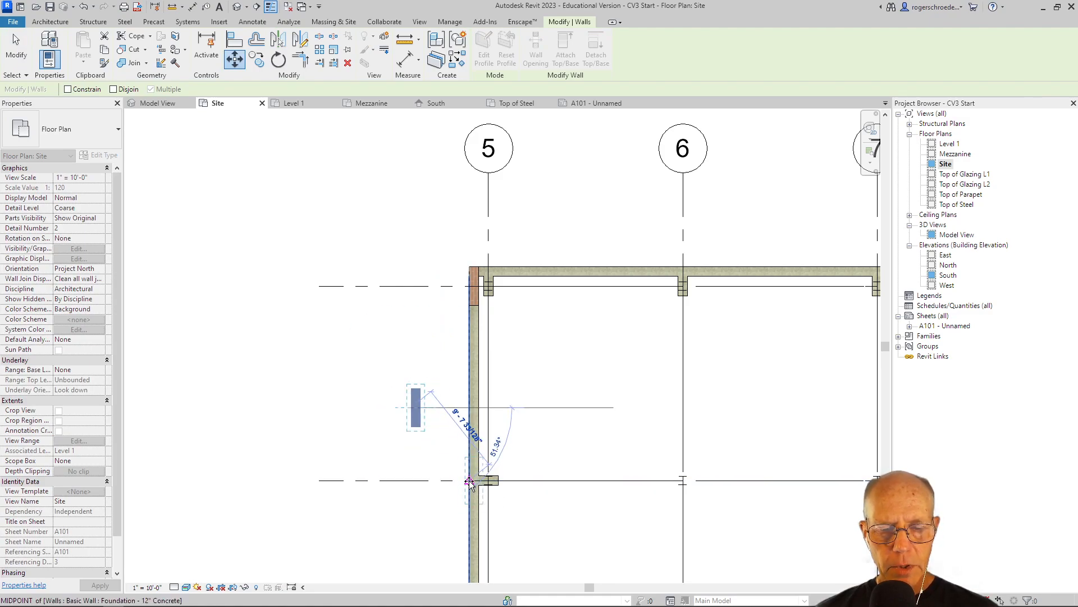
{"action": "left_click", "coordinate": [470, 482]}
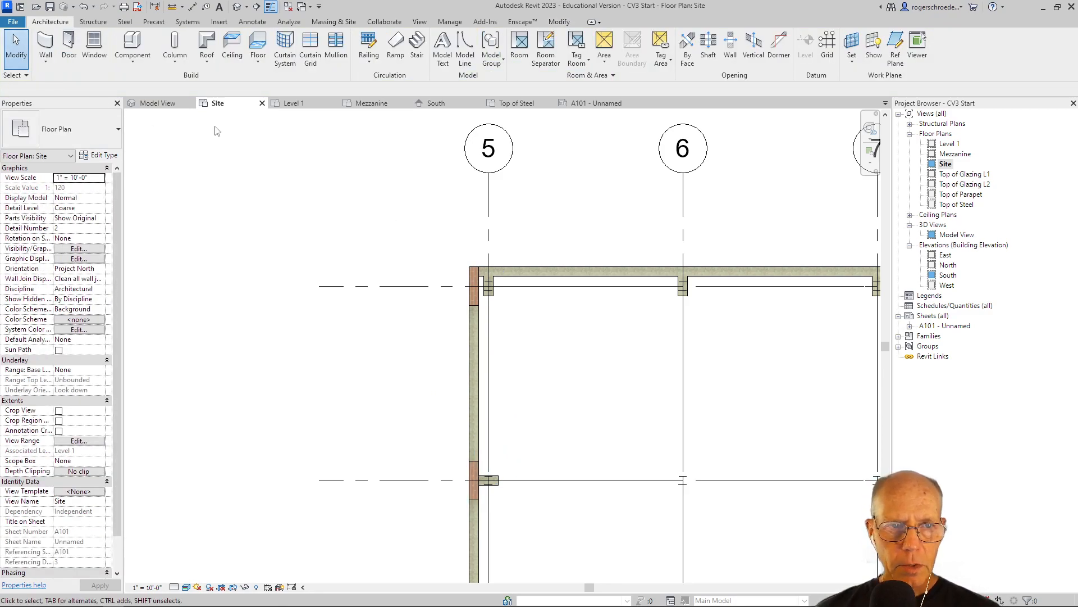
Switch to the 3D model view of the brick piers around the foundation
{"action": "left_click", "coordinate": [158, 103]}
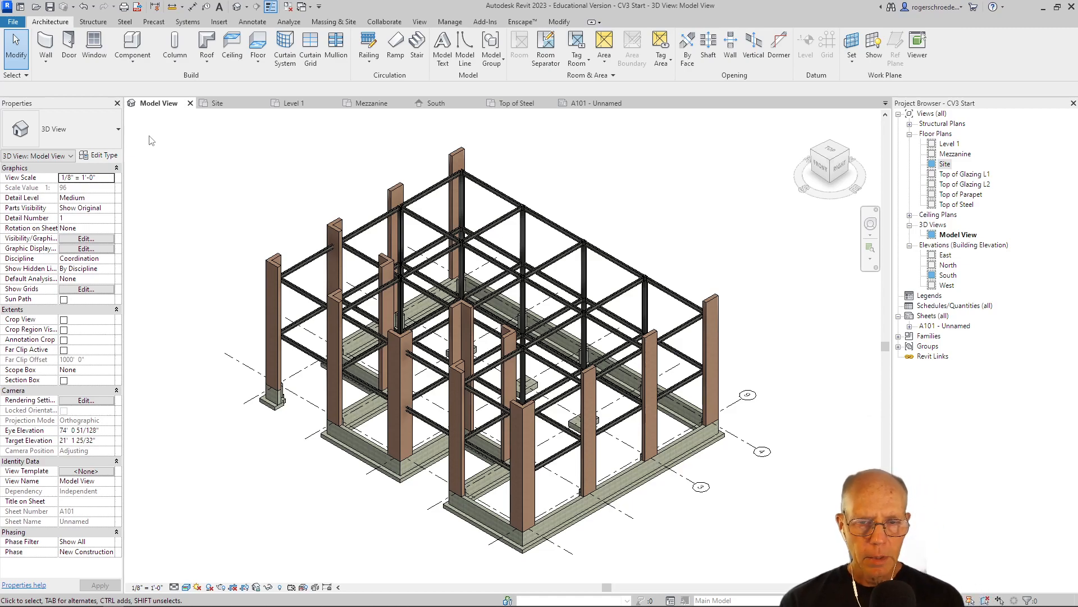
{"action": "mouse_move", "coordinate": [348, 153]}
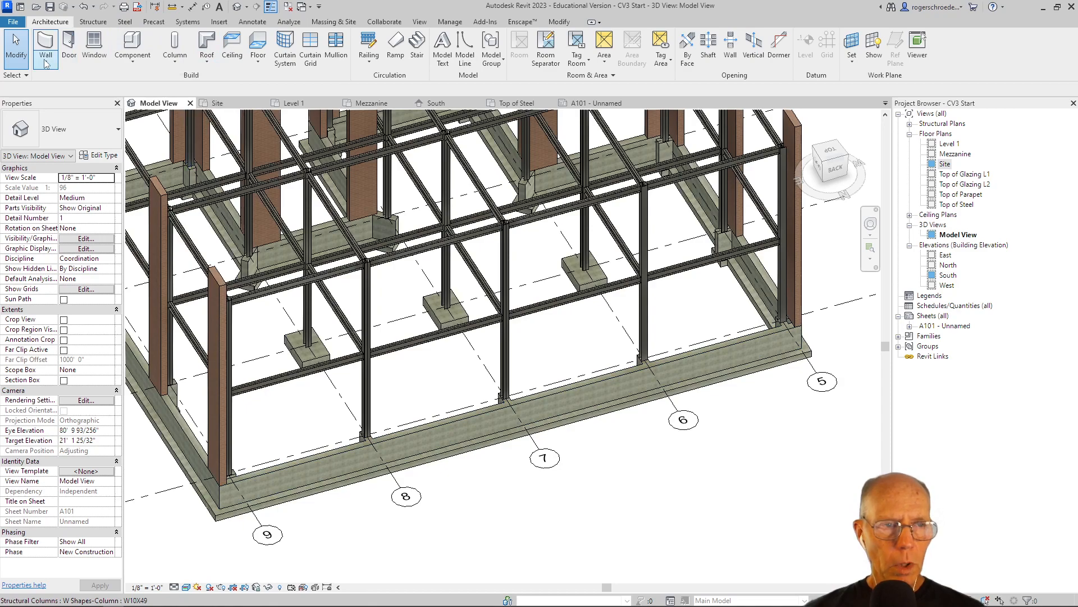
Draw a Generic - 12" Masonry wall along the back foundation from the grid 9 pilaster and select it
{"action": "left_click", "coordinate": [45, 49]}
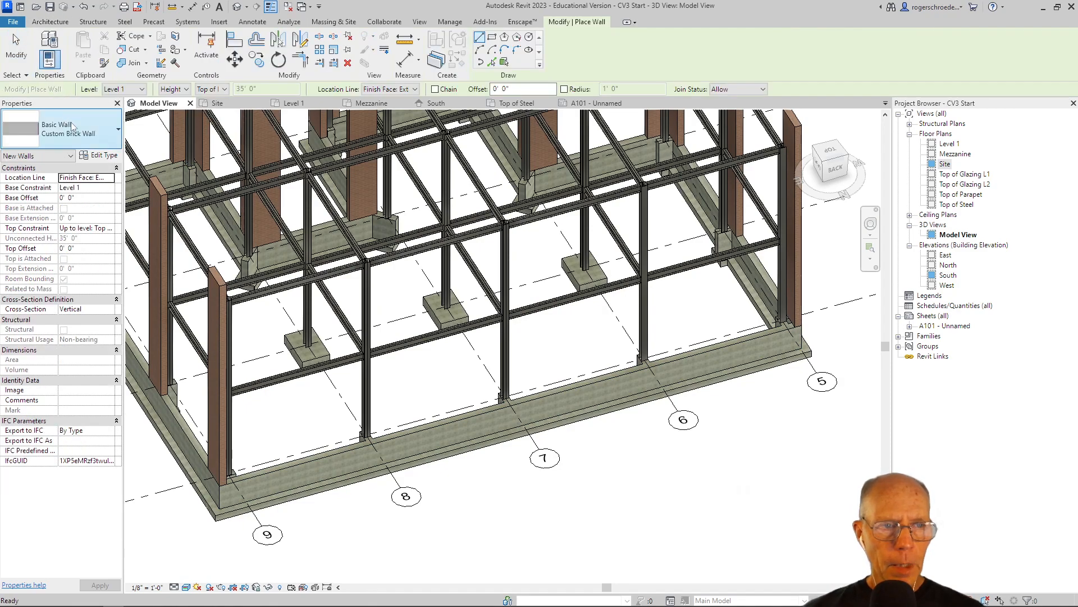
{"action": "left_click", "coordinate": [115, 130]}
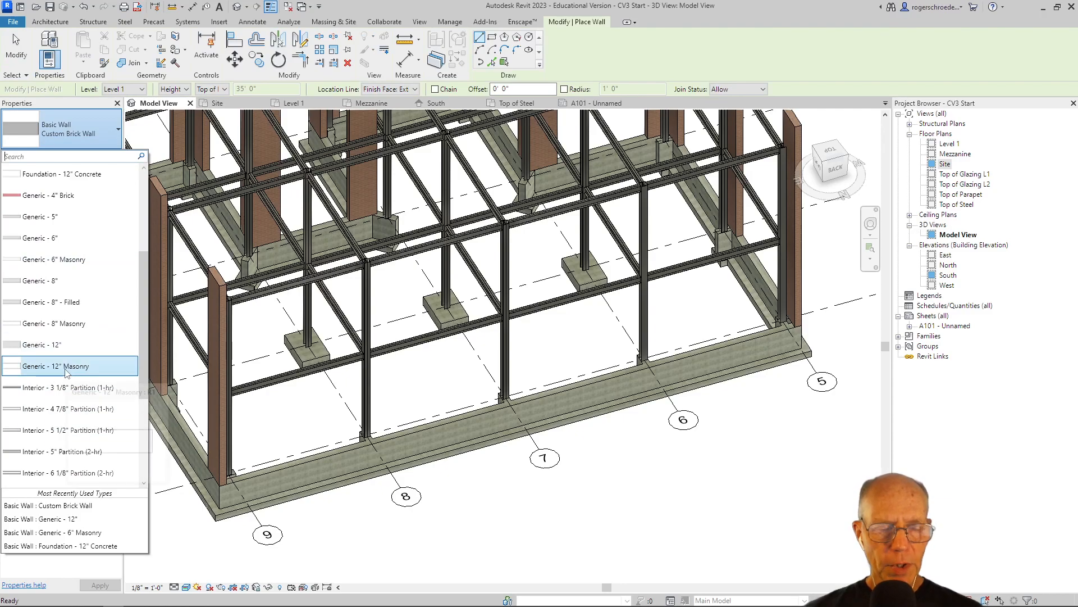
{"action": "left_click", "coordinate": [65, 365]}
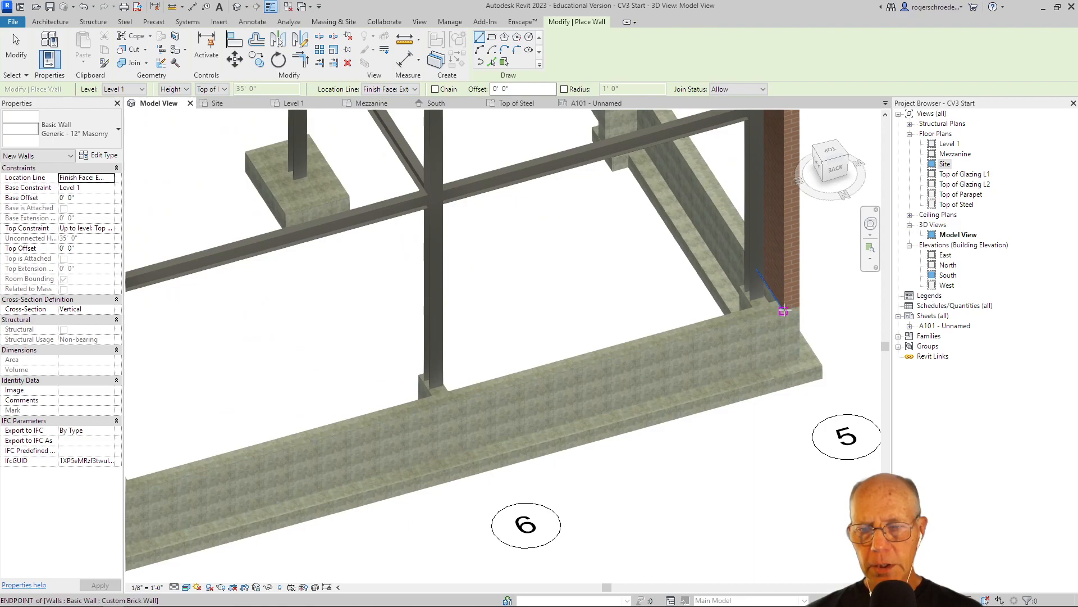
{"action": "mouse_move", "coordinate": [785, 310]}
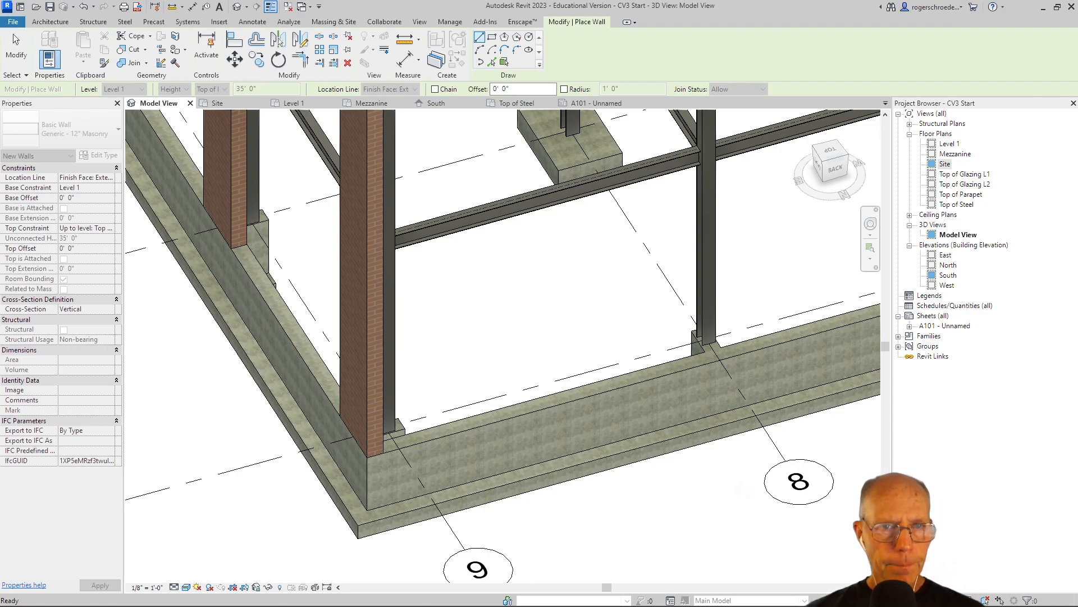
{"action": "mouse_move", "coordinate": [611, 243]}
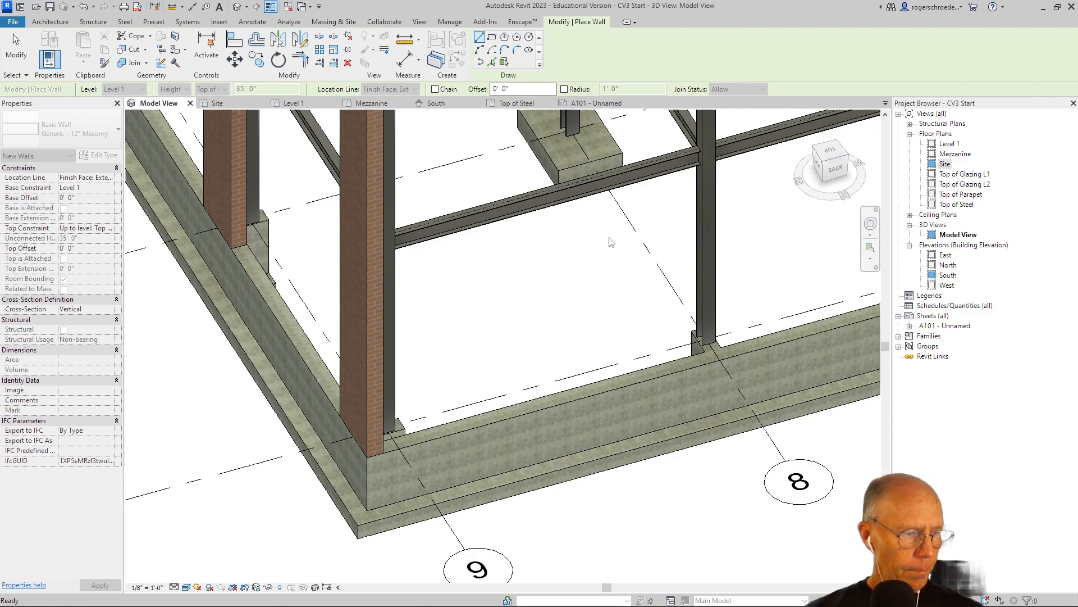
{"action": "left_click", "coordinate": [424, 435]}
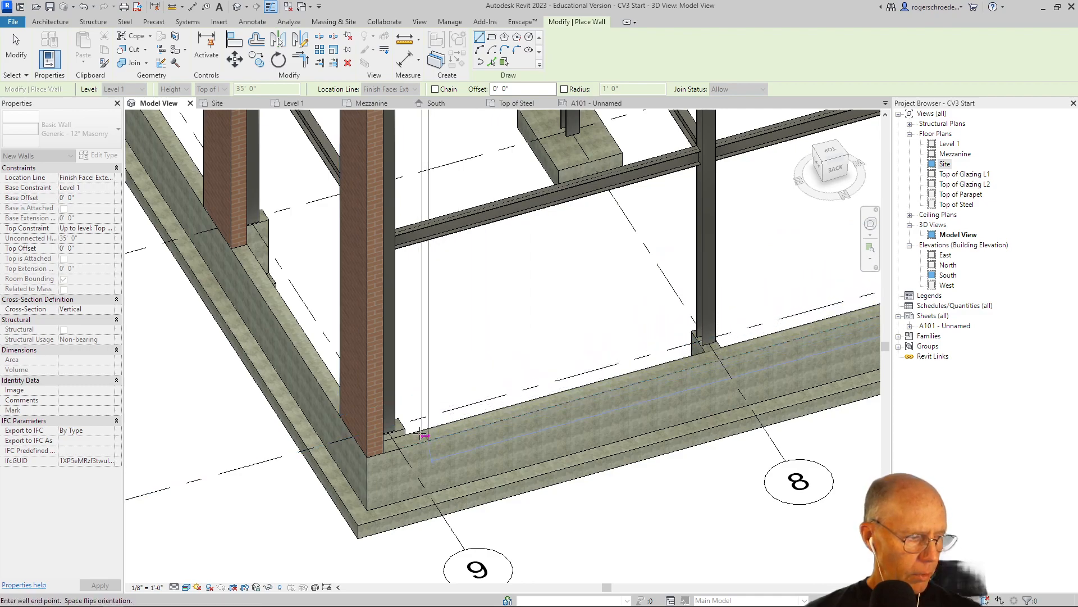
{"action": "mouse_move", "coordinate": [382, 453]}
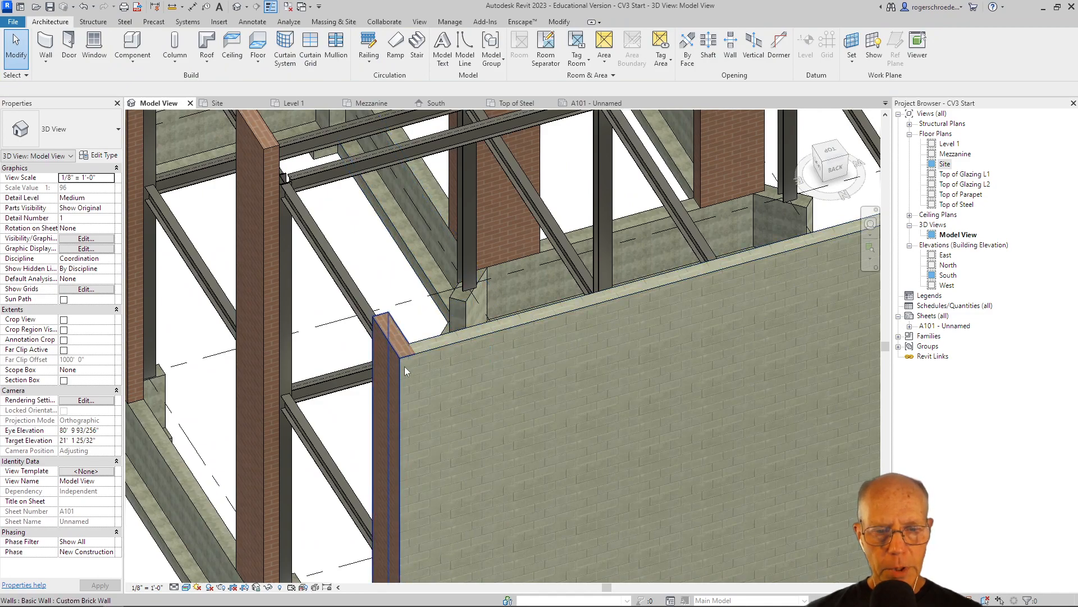
{"action": "mouse_move", "coordinate": [413, 356]}
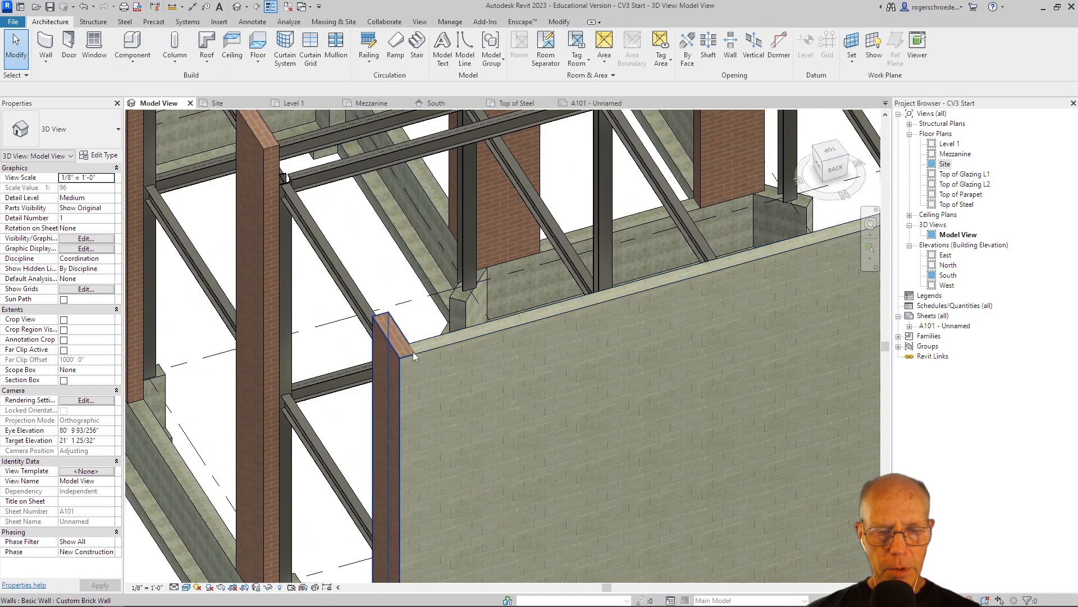
{"action": "left_click", "coordinate": [426, 361]}
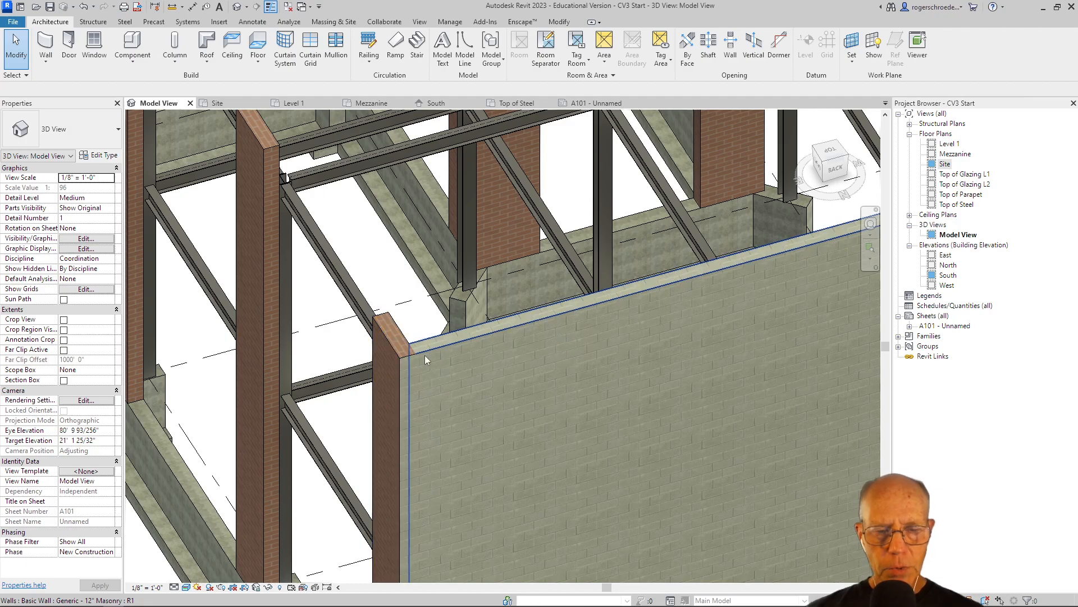